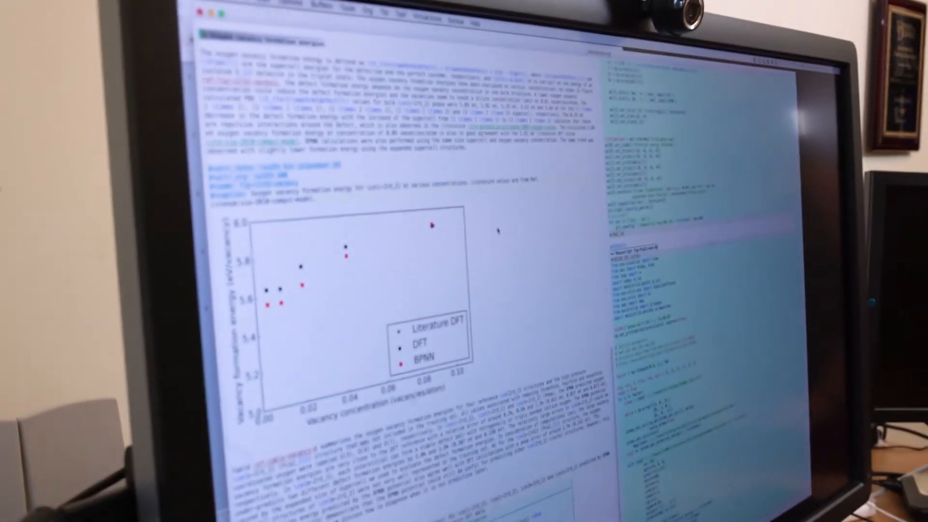
scroll("down", 3)
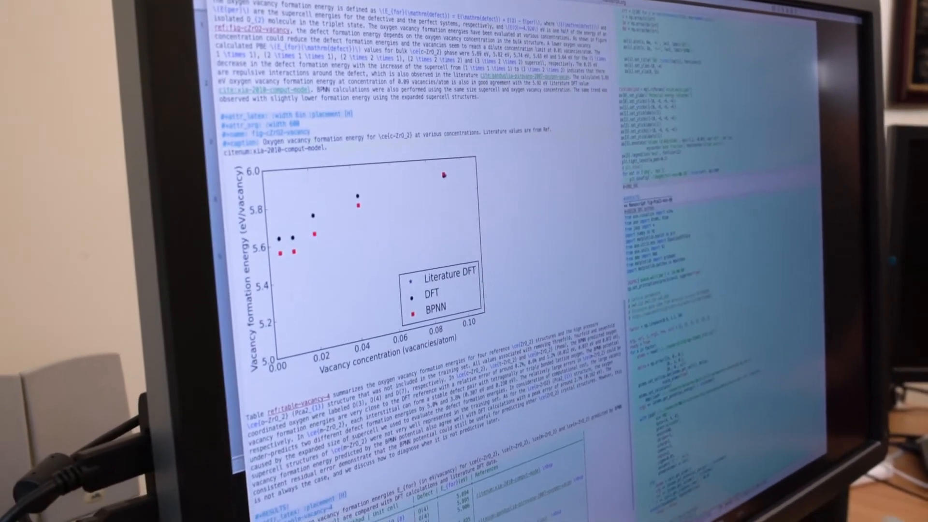